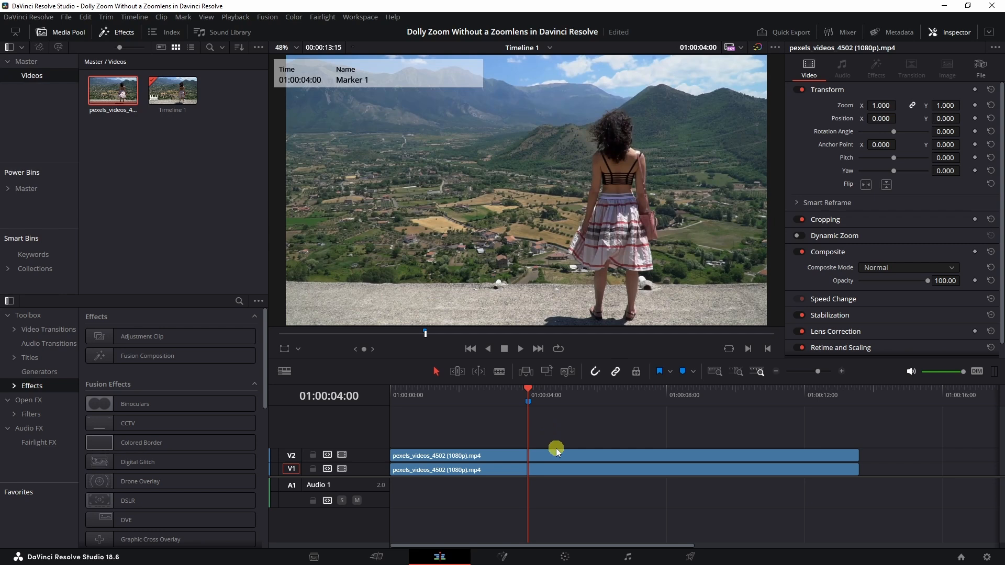
{"action": "mouse_move", "coordinate": [583, 421]}
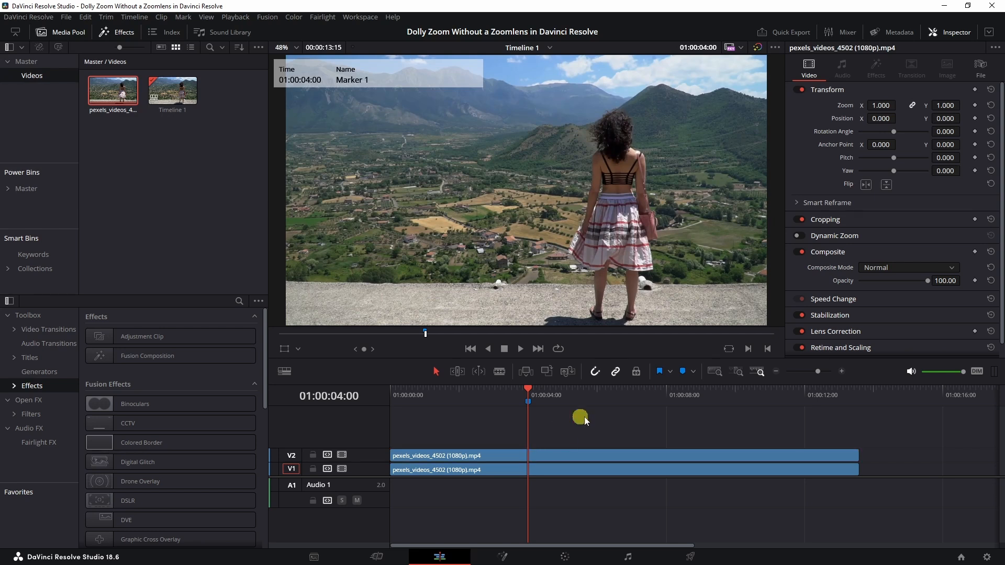
{"action": "mouse_move", "coordinate": [478, 455]}
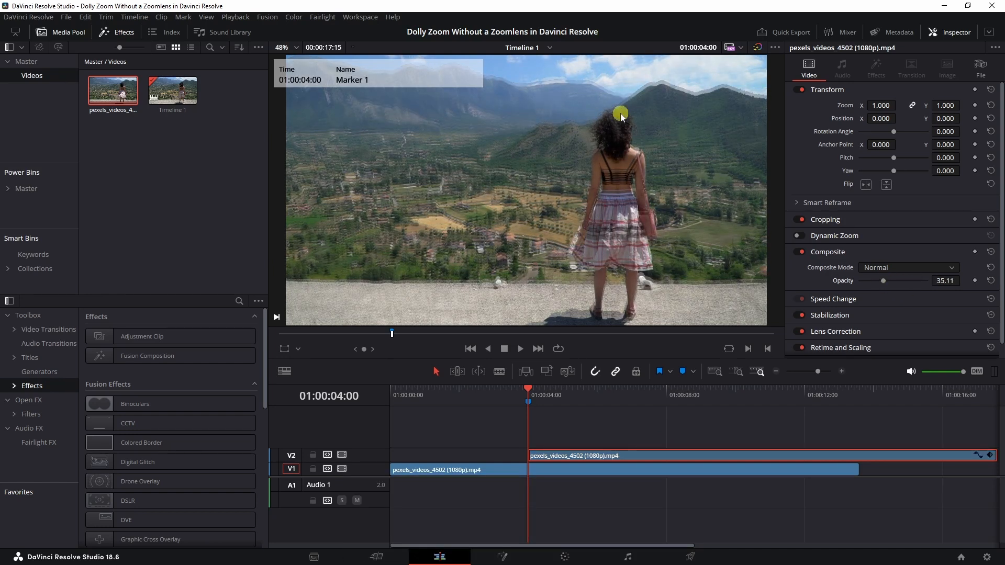
{"action": "mouse_move", "coordinate": [598, 372]}
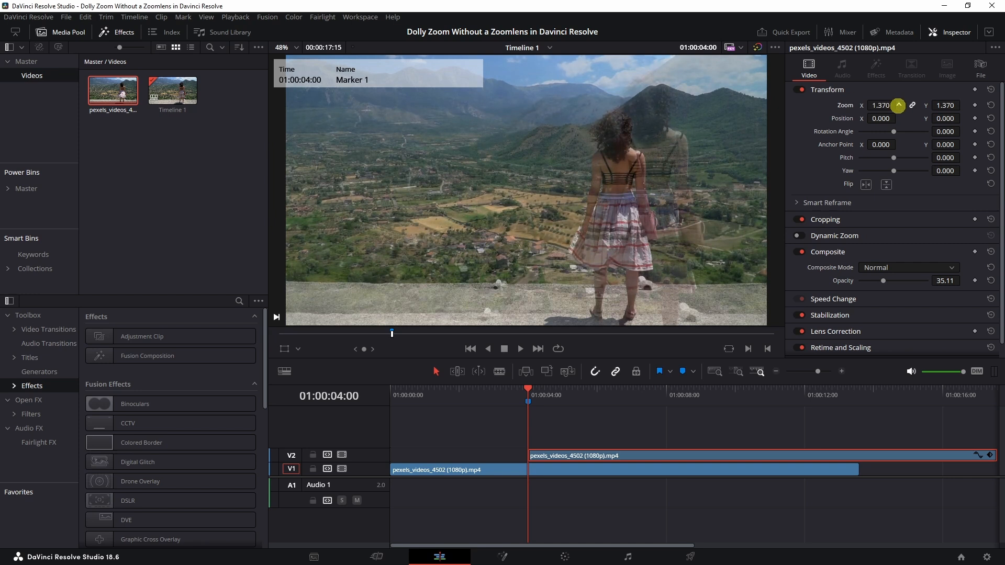
Step: Raise the V2 clip's Transform Zoom to 1.370 so the woman matches her earlier size
{"action": "left_click", "coordinate": [897, 105]}
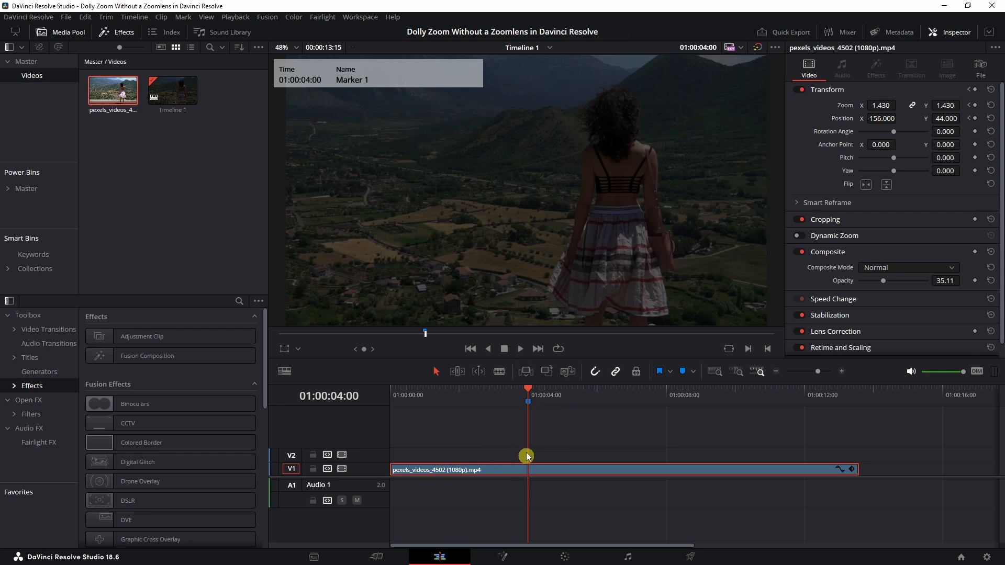
{"action": "mouse_move", "coordinate": [550, 468]}
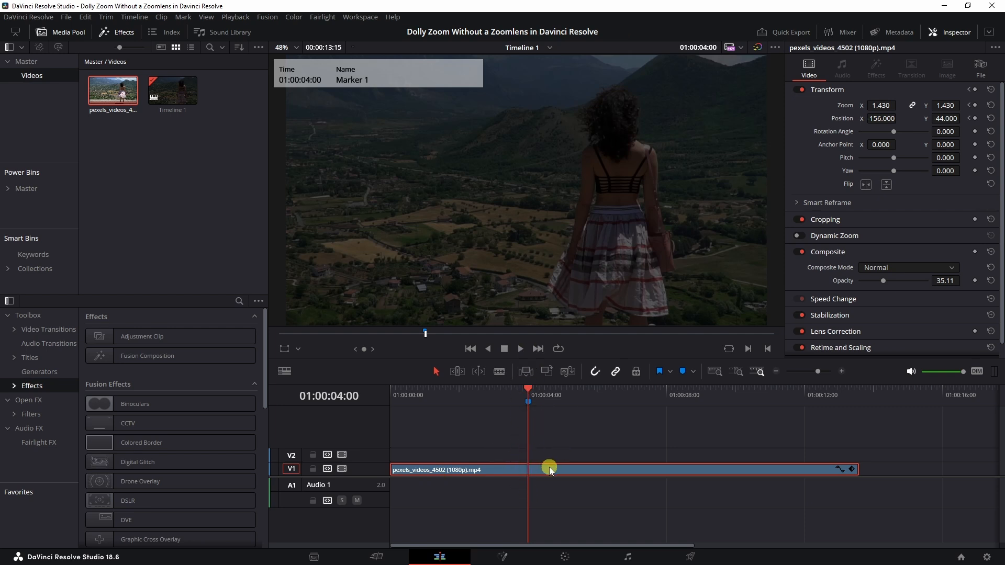